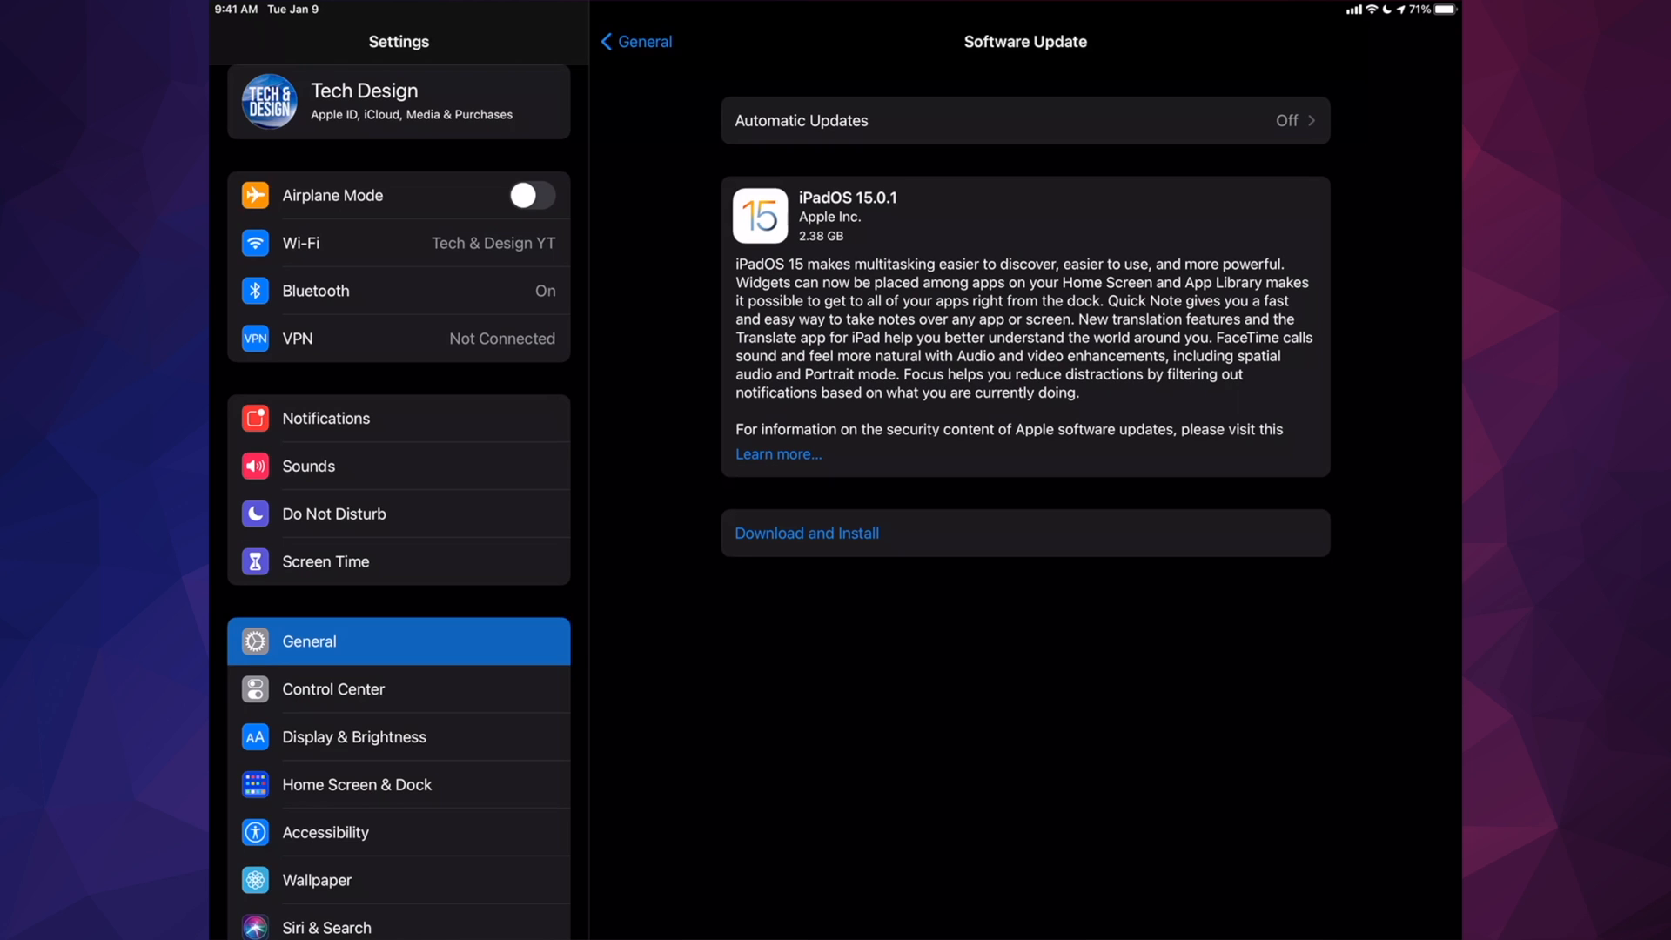
- Start downloading and installing iPadOS 15.0.1 and agree to its Terms and Conditions
left_click(806, 533)
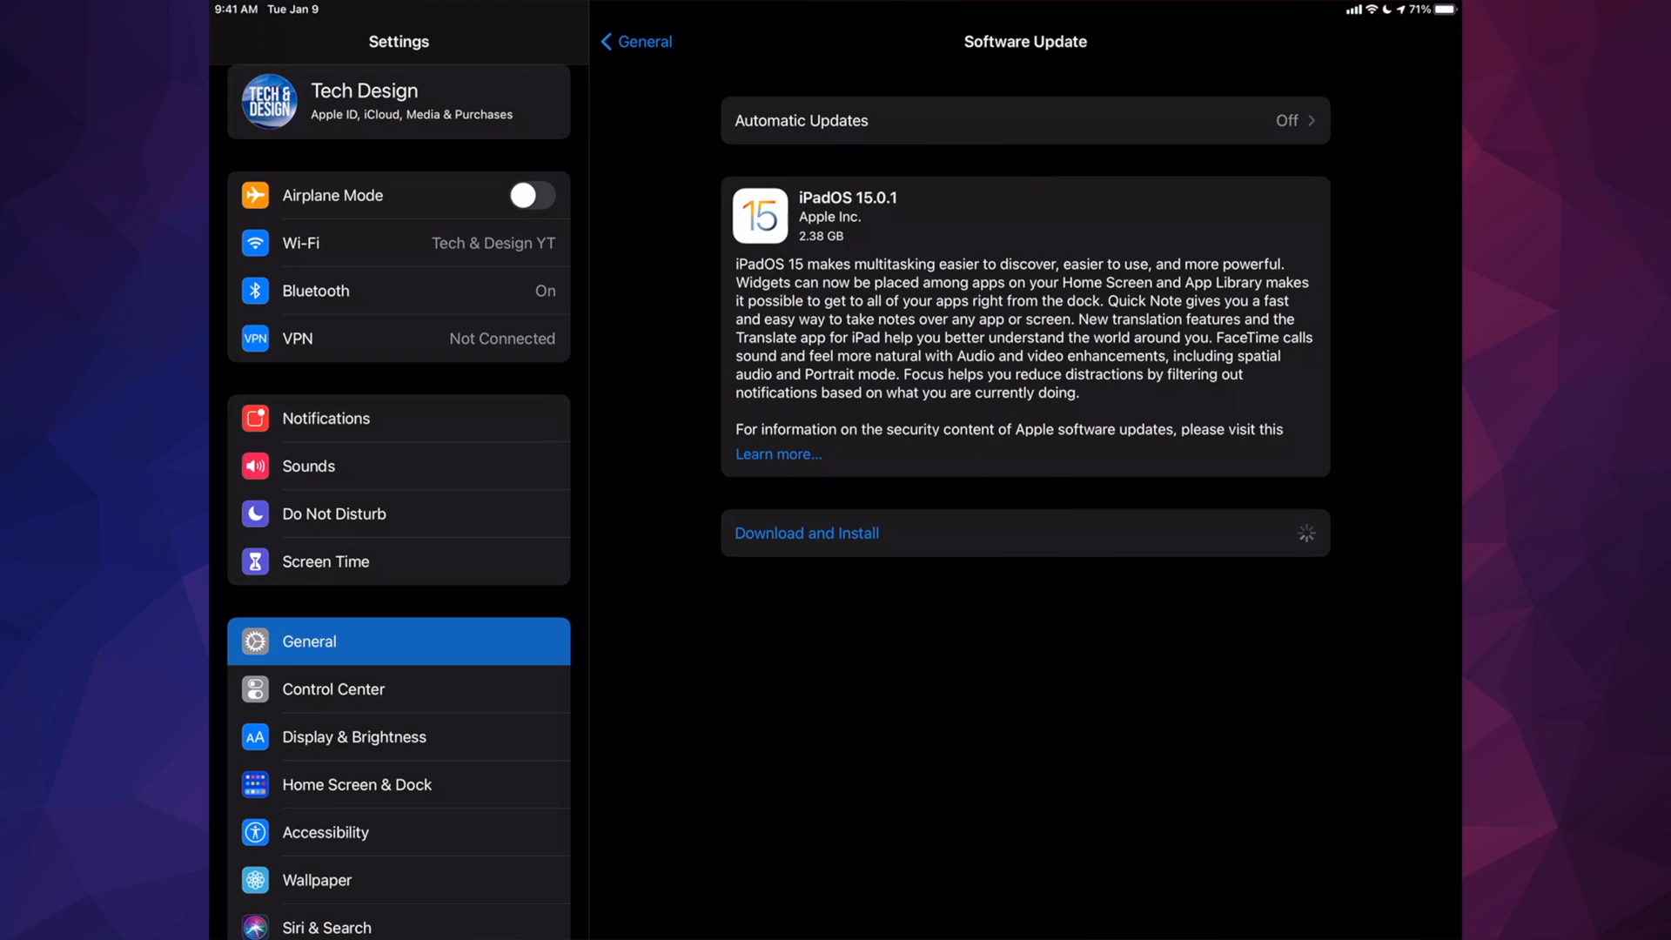
left_click(806, 532)
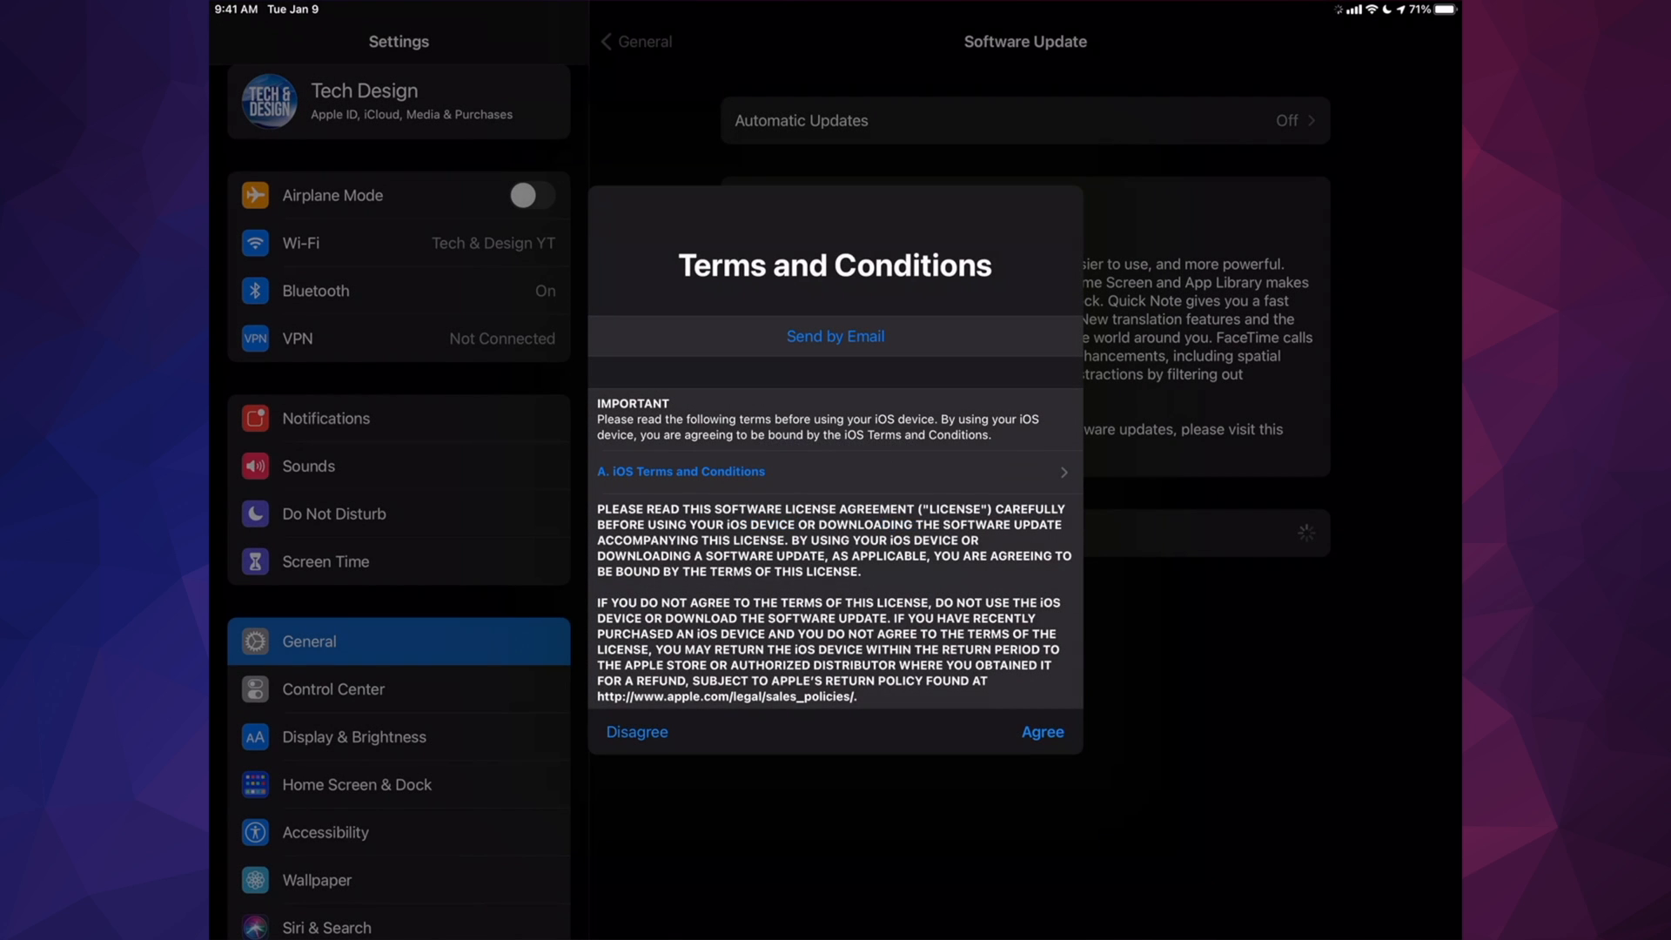
left_click(1041, 732)
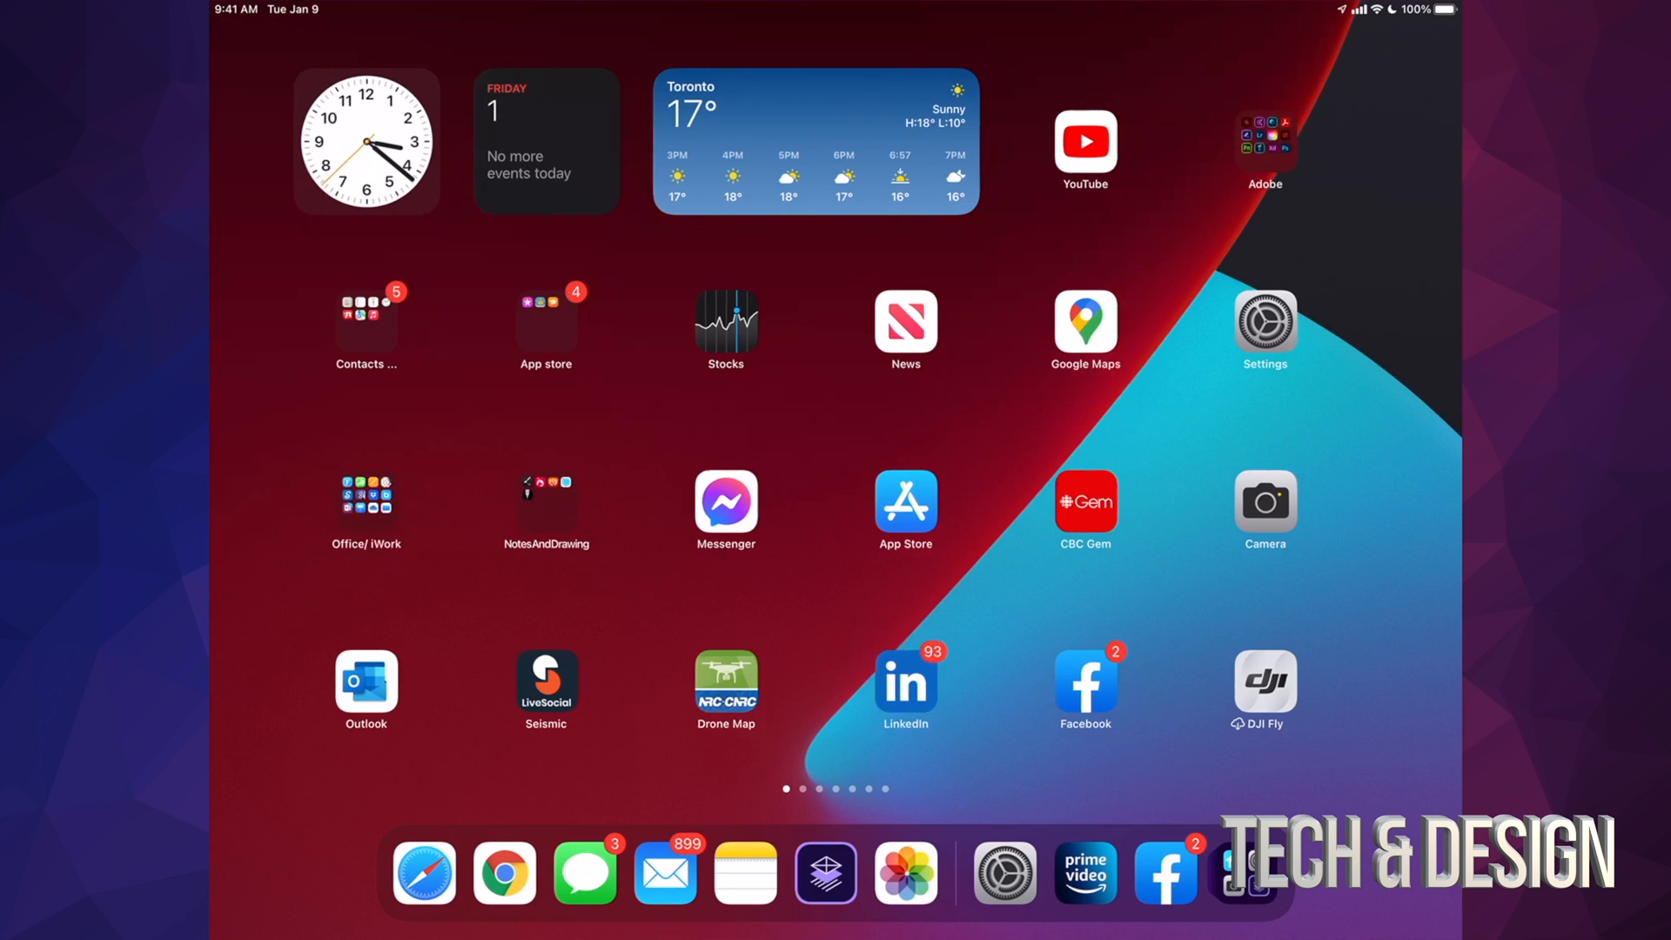
scroll("left", 3)
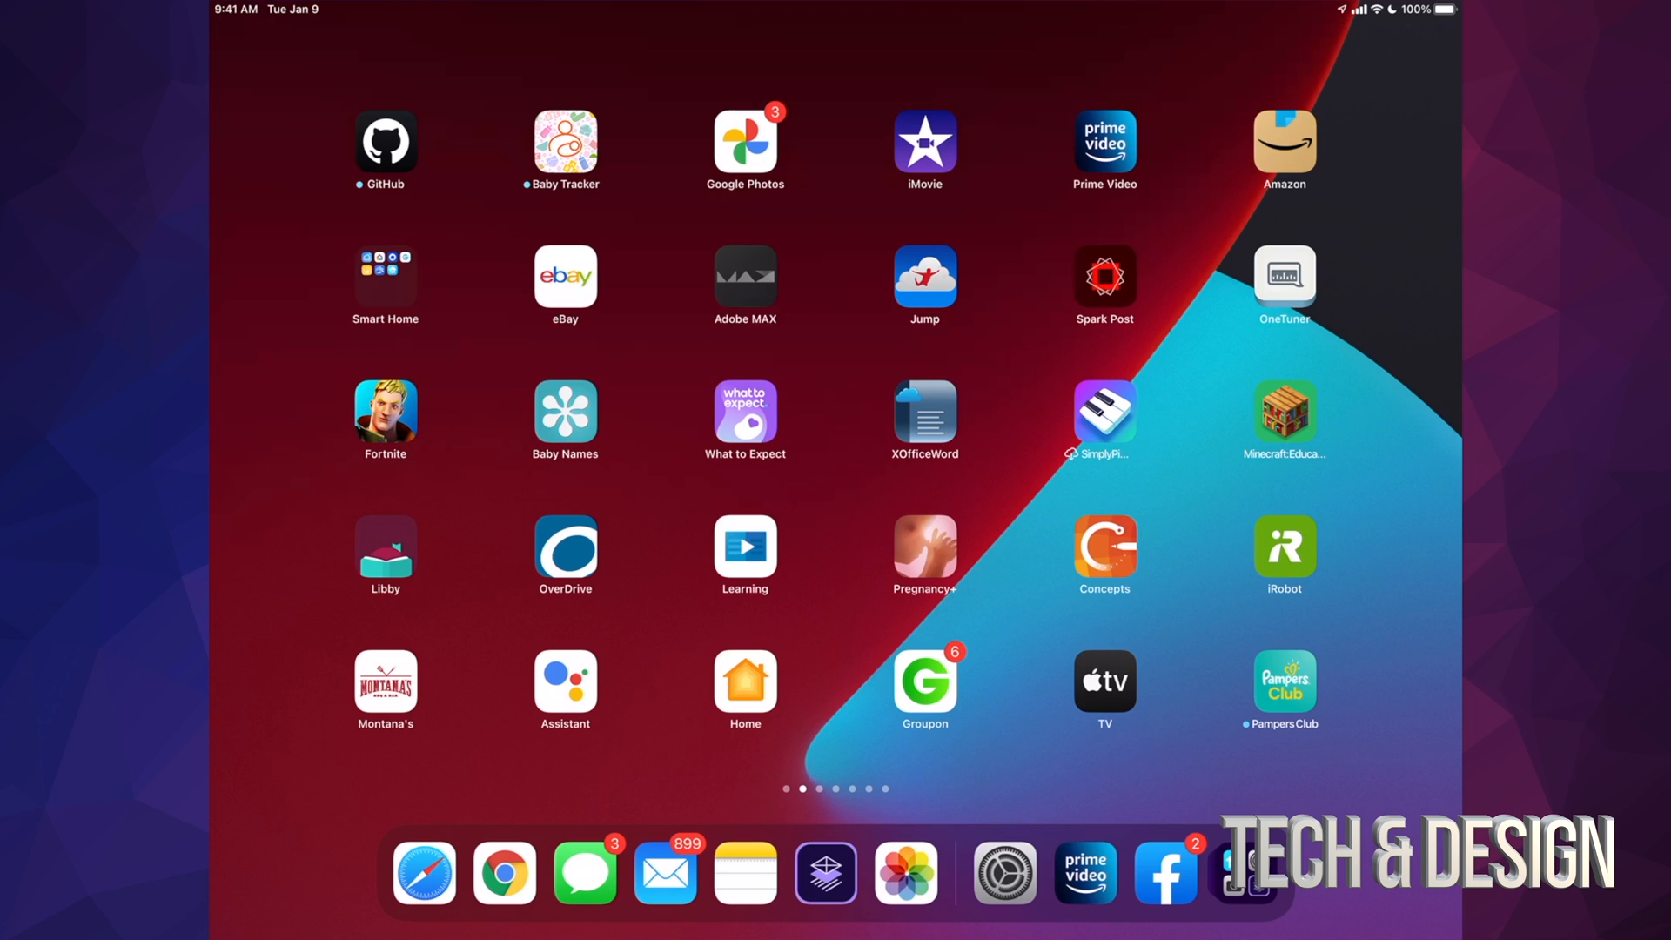
scroll("left", 3)
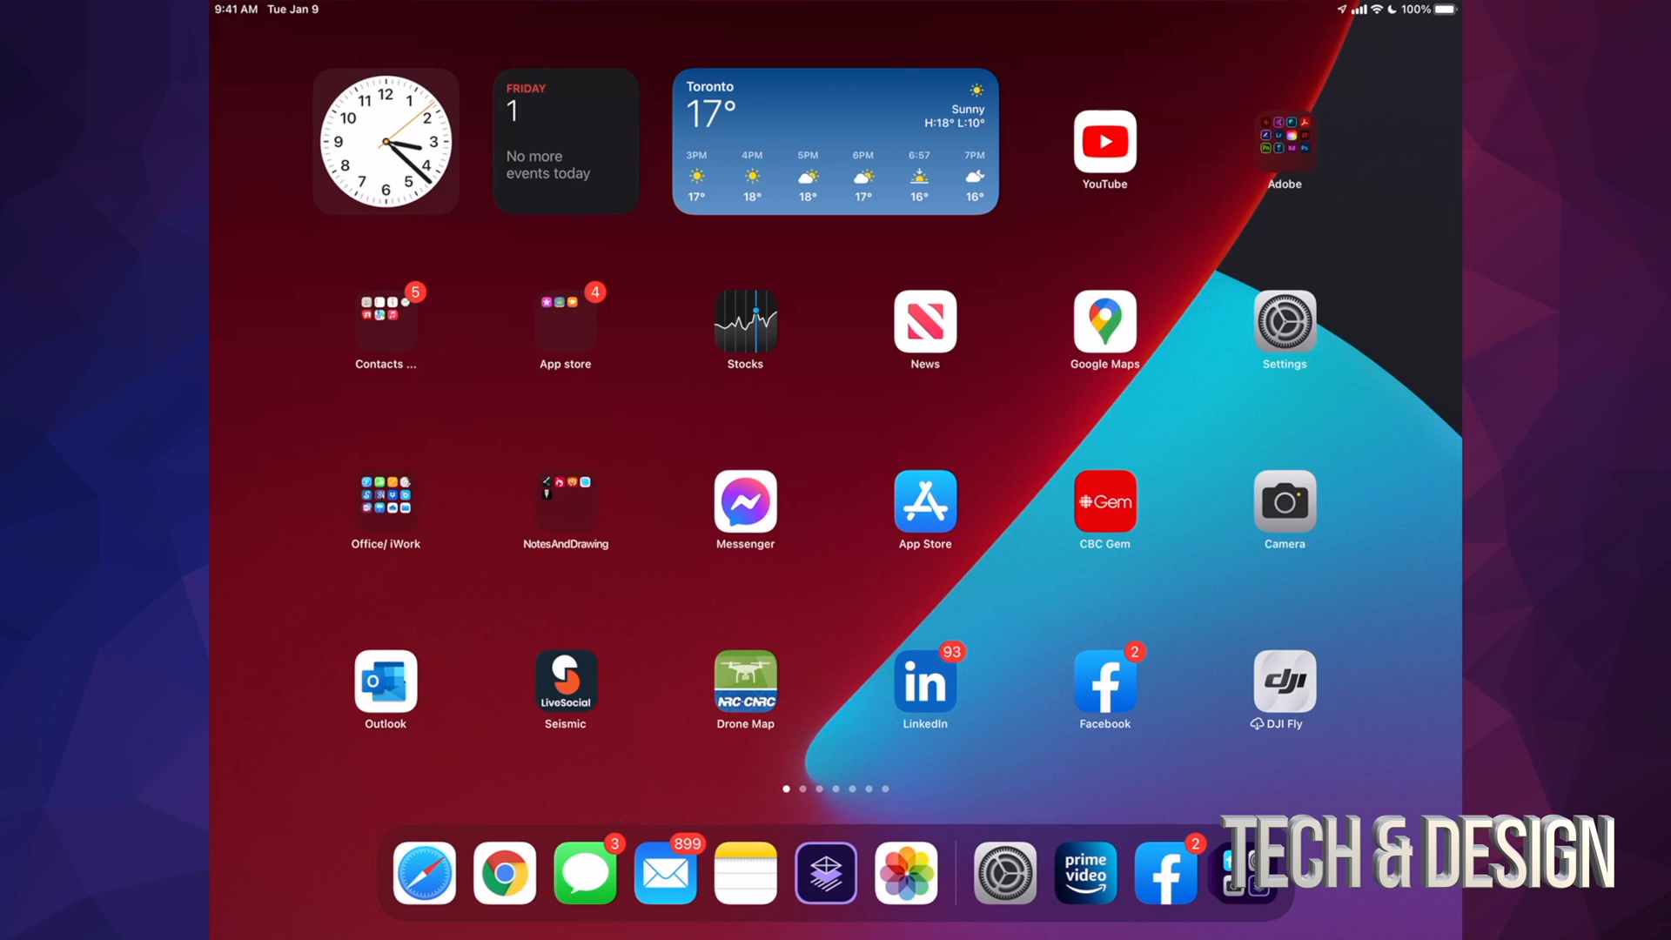
scroll("left", 3)
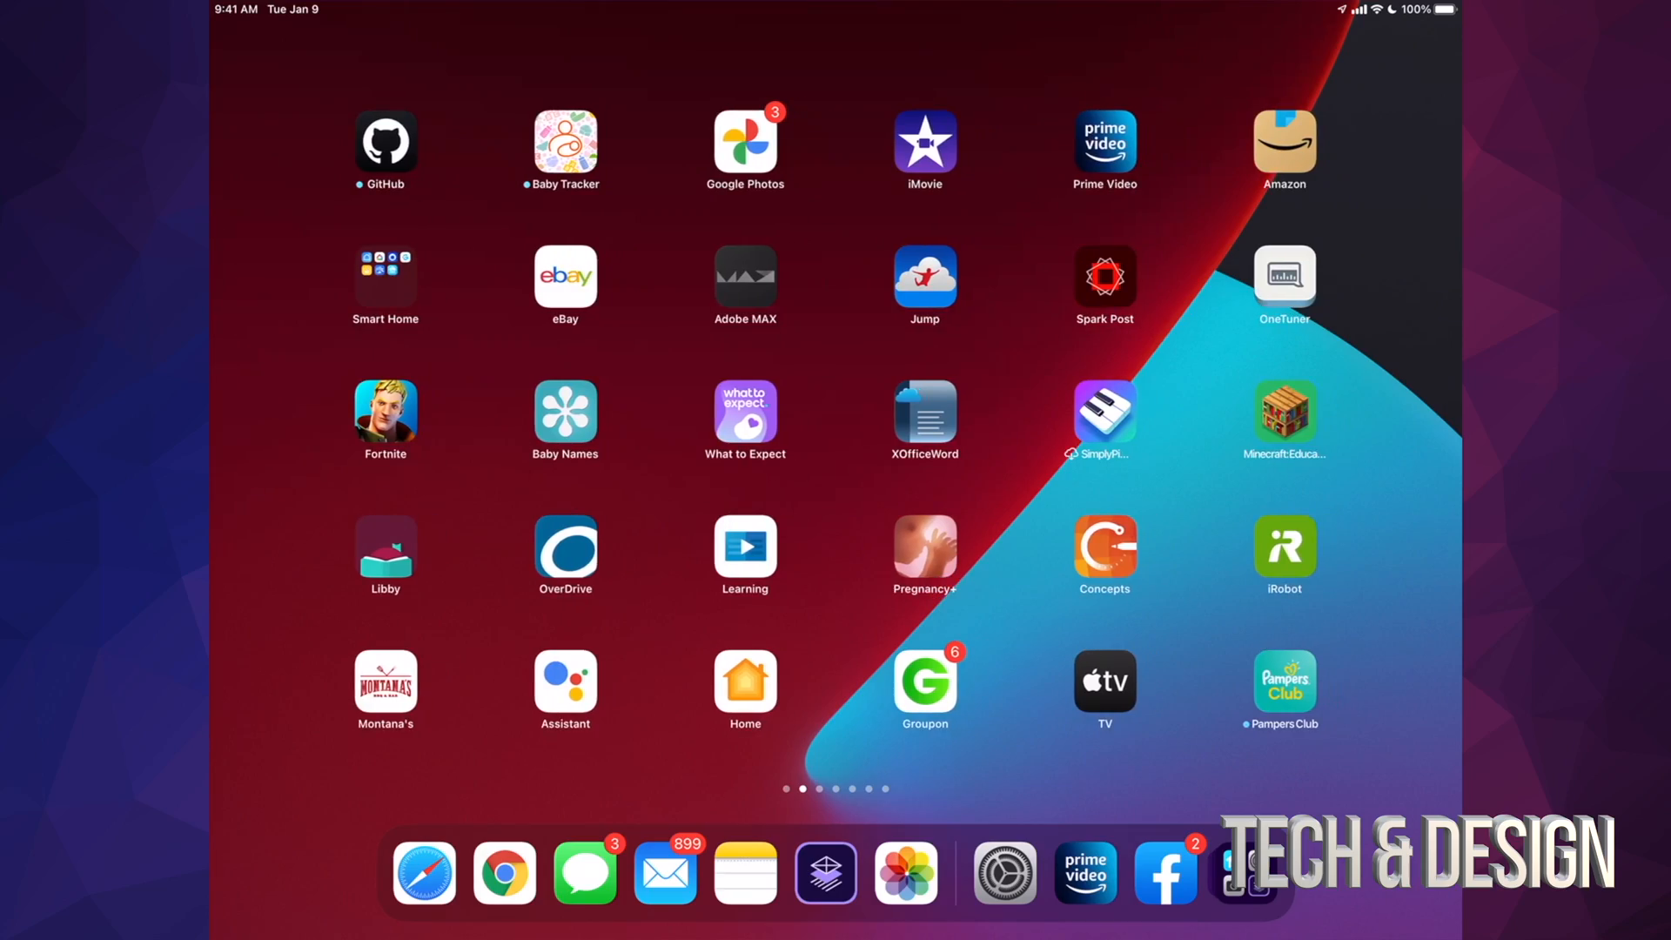
scroll("left", 3)
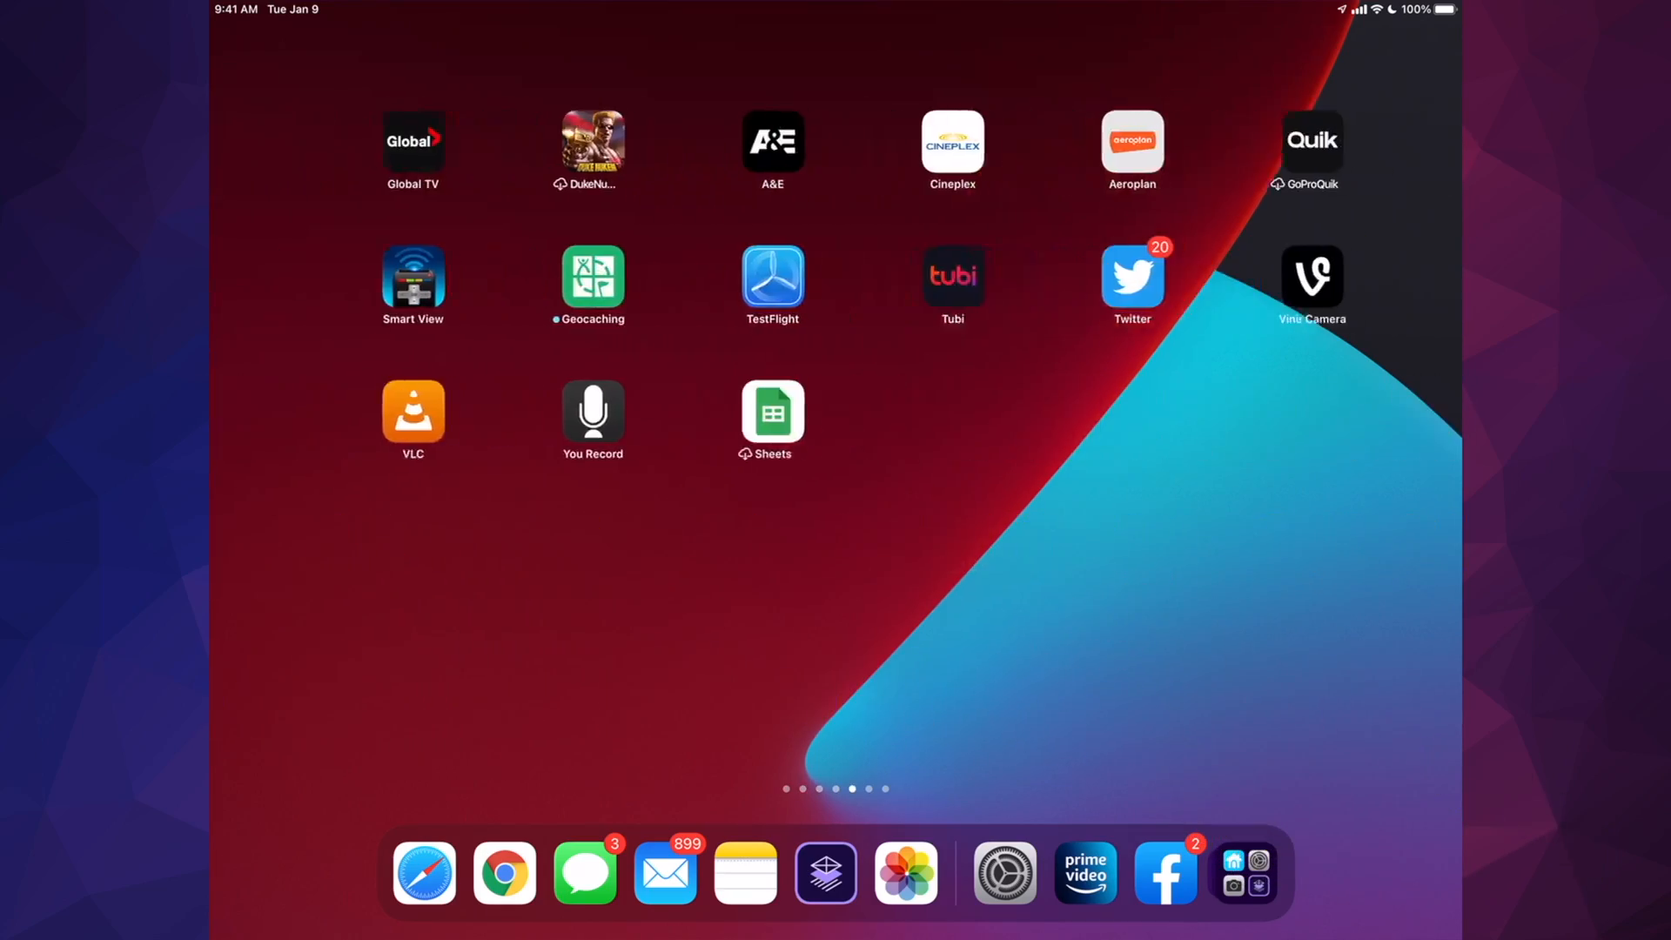